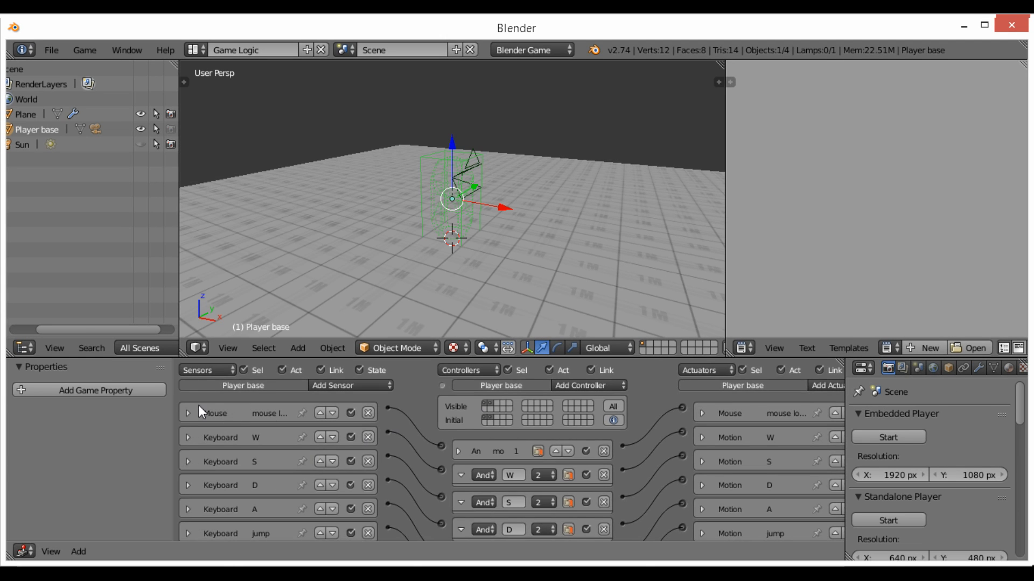
Step: Inspect the player cam's mouse look sensor and select the Player base object
left_click(187, 413)
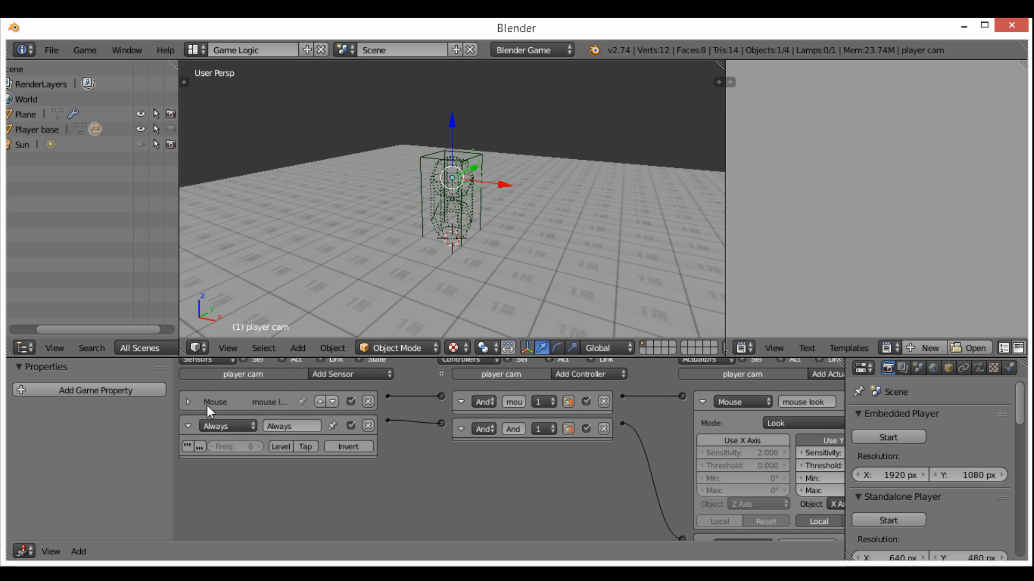
left_click(188, 401)
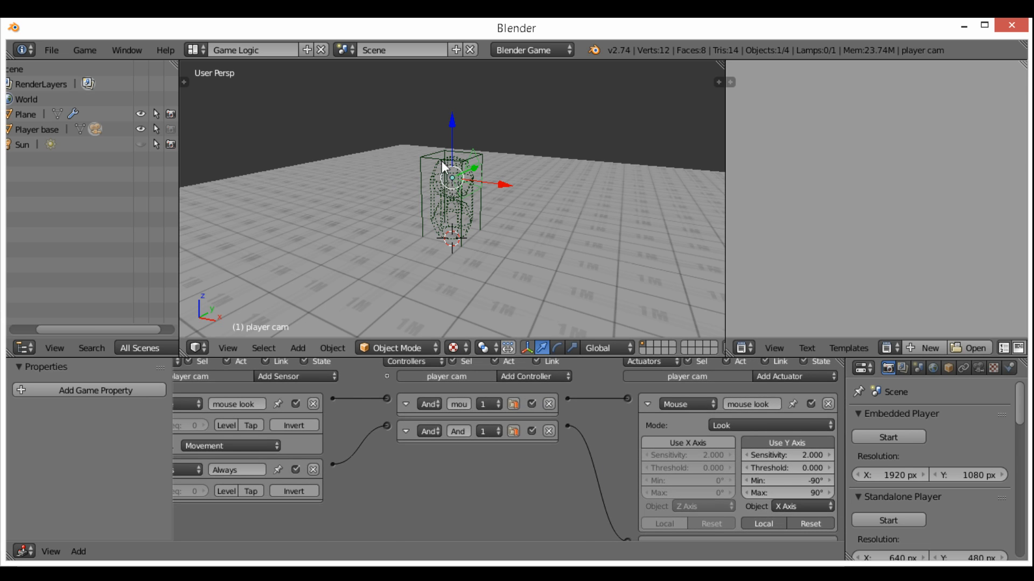
left_click(30, 121)
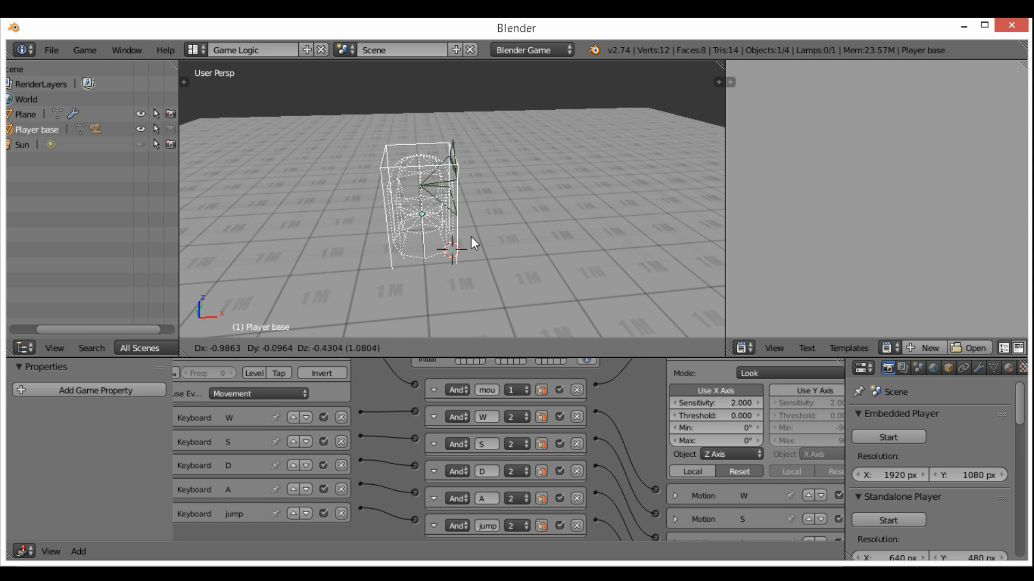
Step: Add an Empty at the player cam's position with Sphere display and size 0.50
left_click_drag(472, 243, 527, 254)
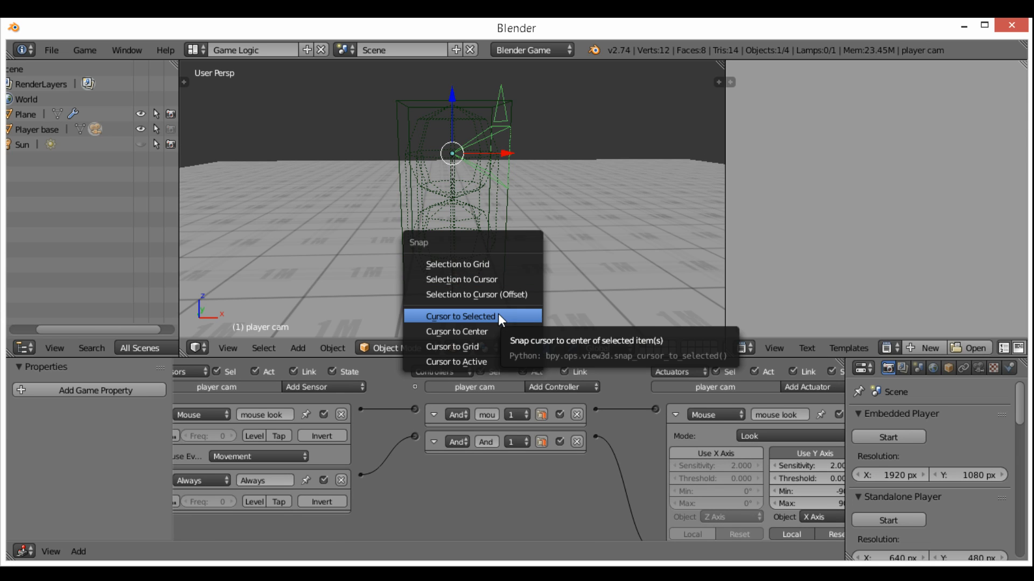
left_click(457, 316)
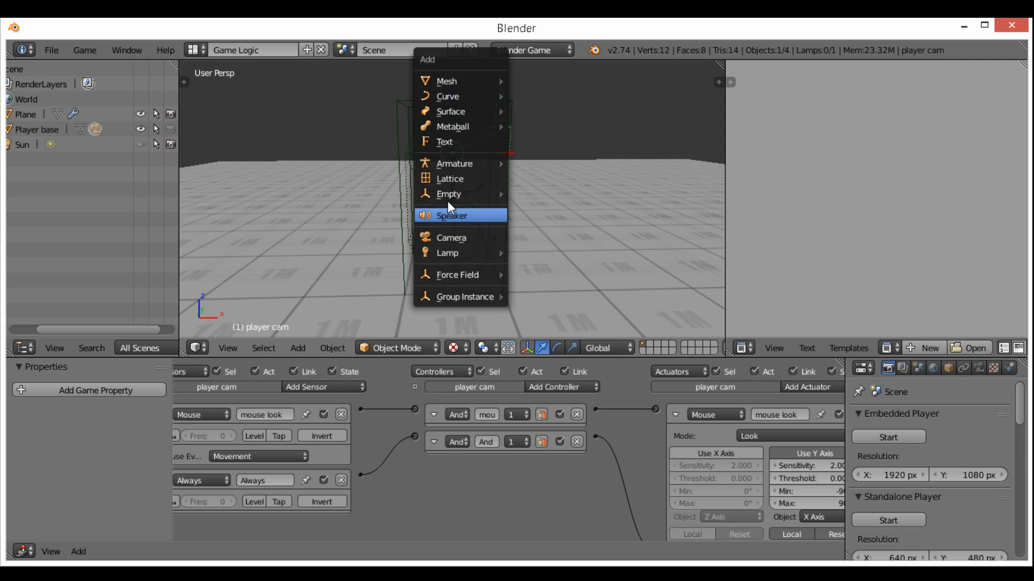
mouse_move(449, 194)
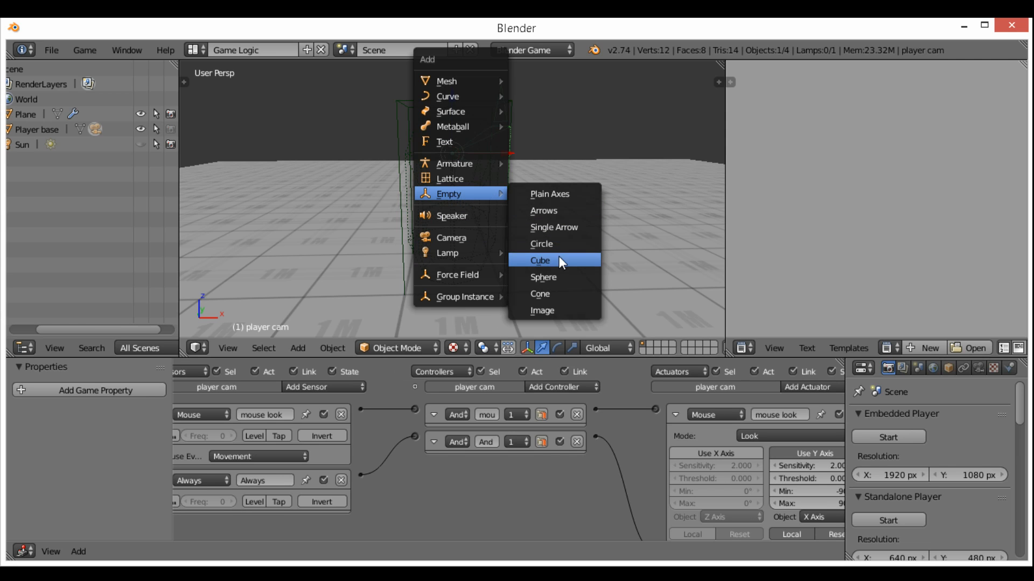
left_click(541, 260)
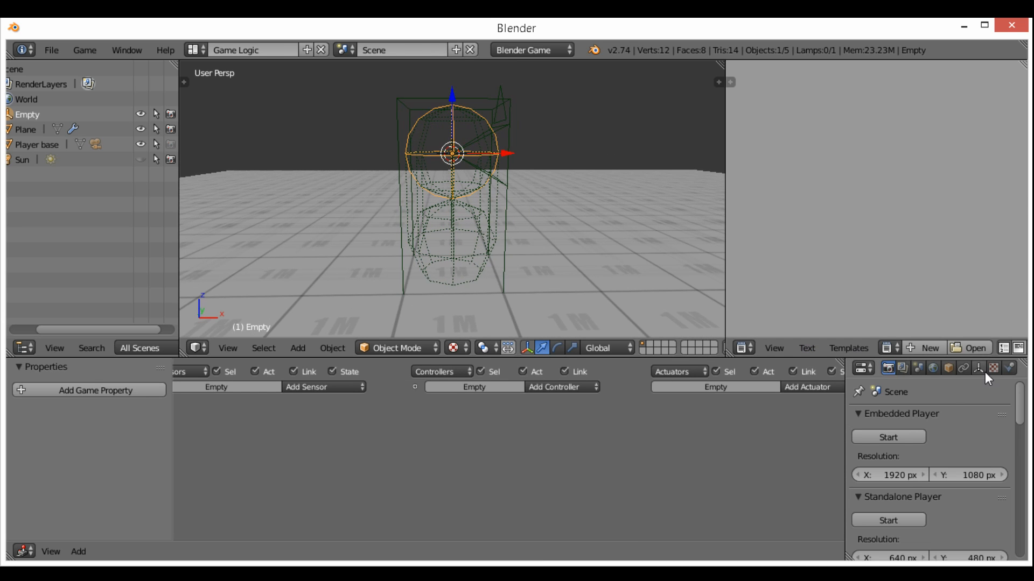
left_click(993, 366)
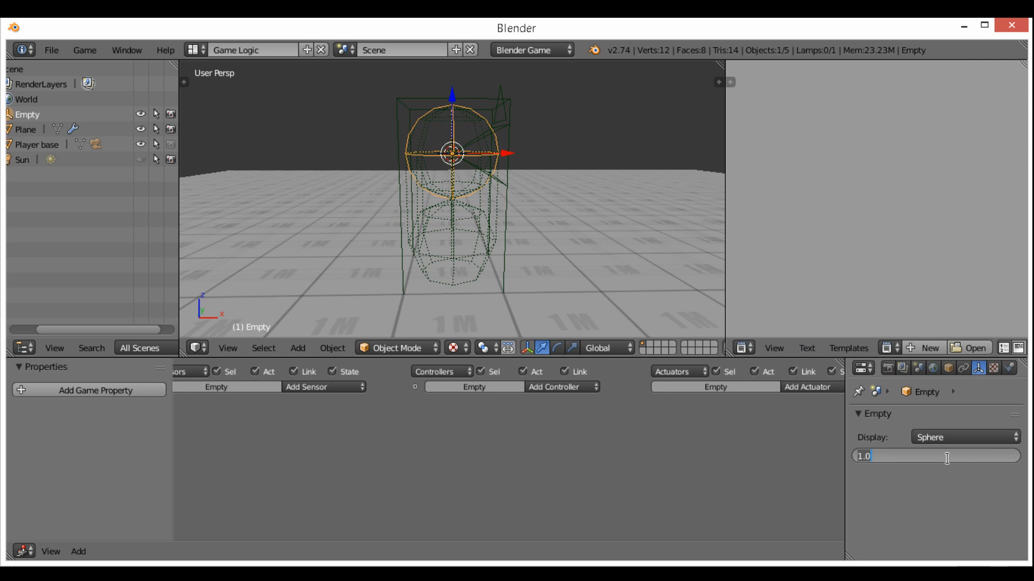
type("0.50")
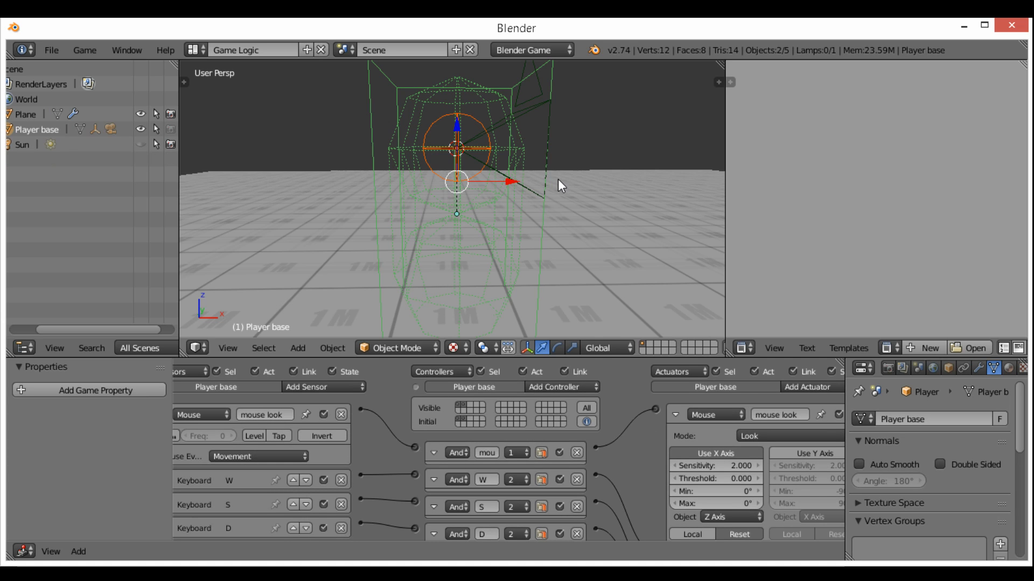
left_click_drag(455, 177, 574, 211)
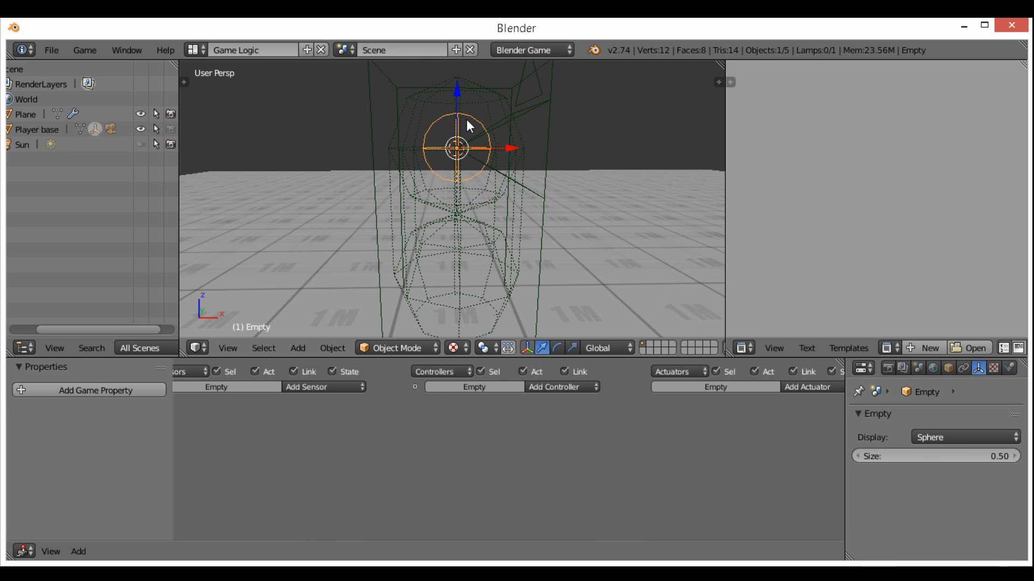
mouse_move(485, 177)
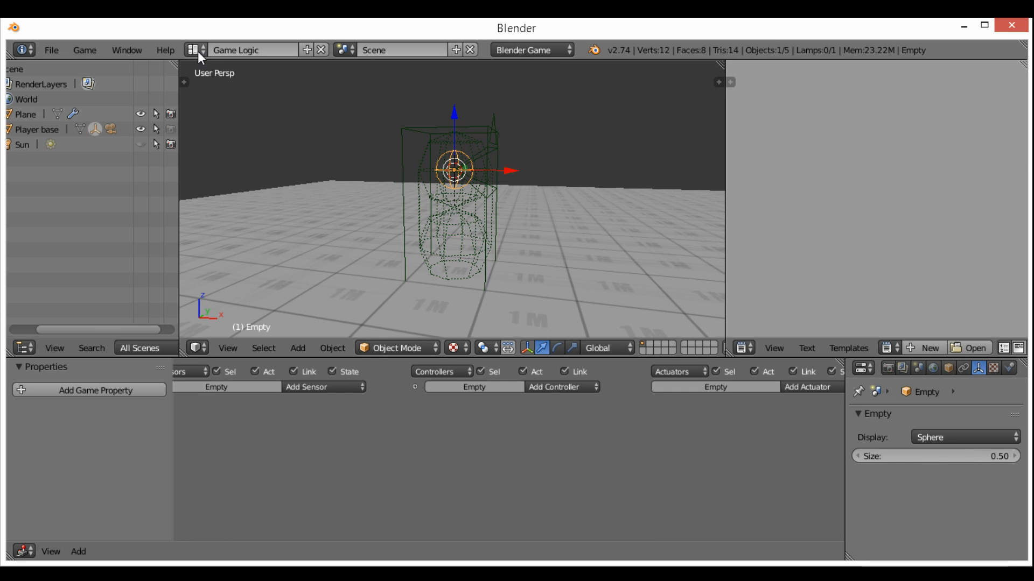
Step: Switch the screen layout to Animation
left_click(192, 50)
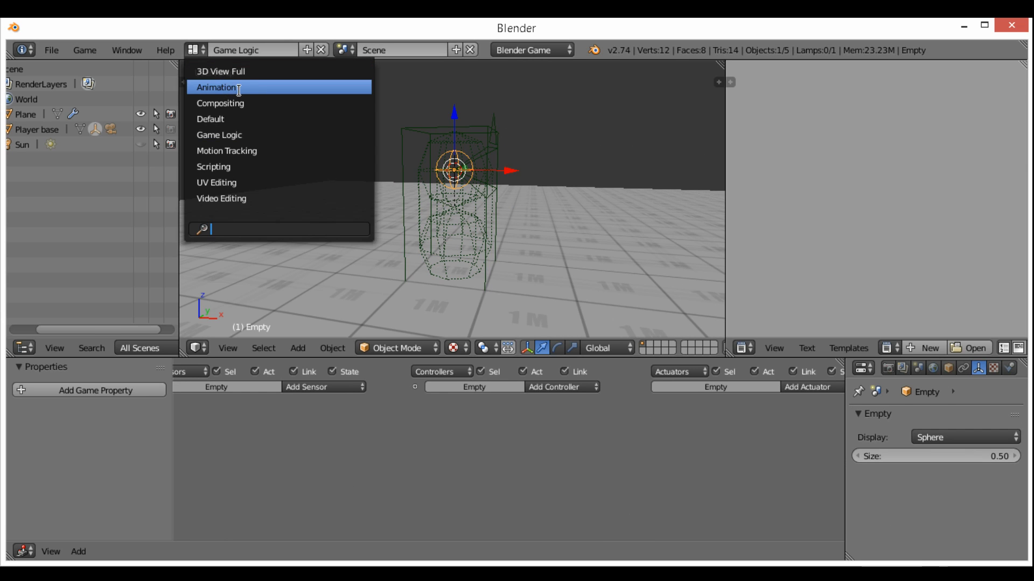
left_click(220, 86)
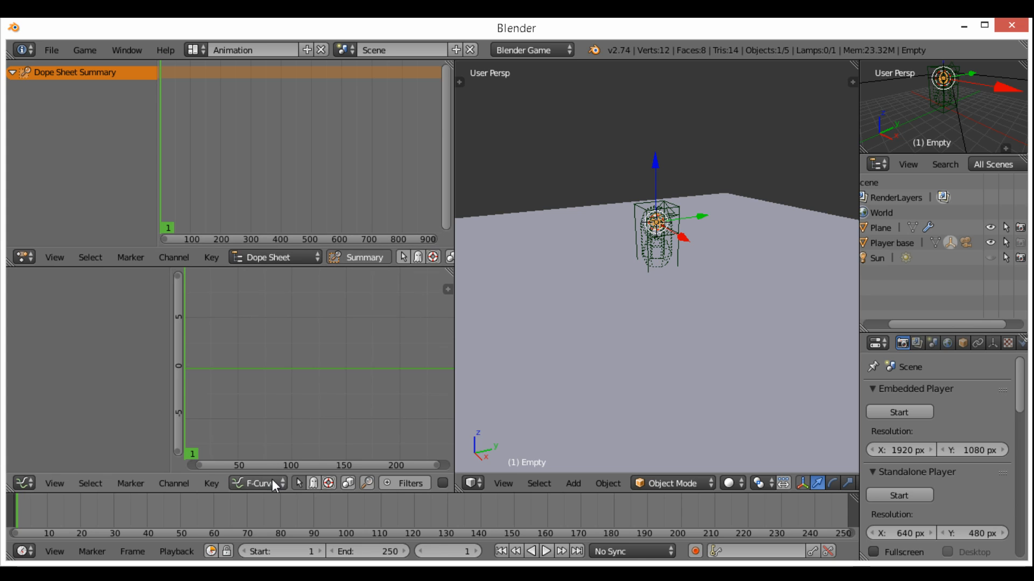
mouse_move(346, 396)
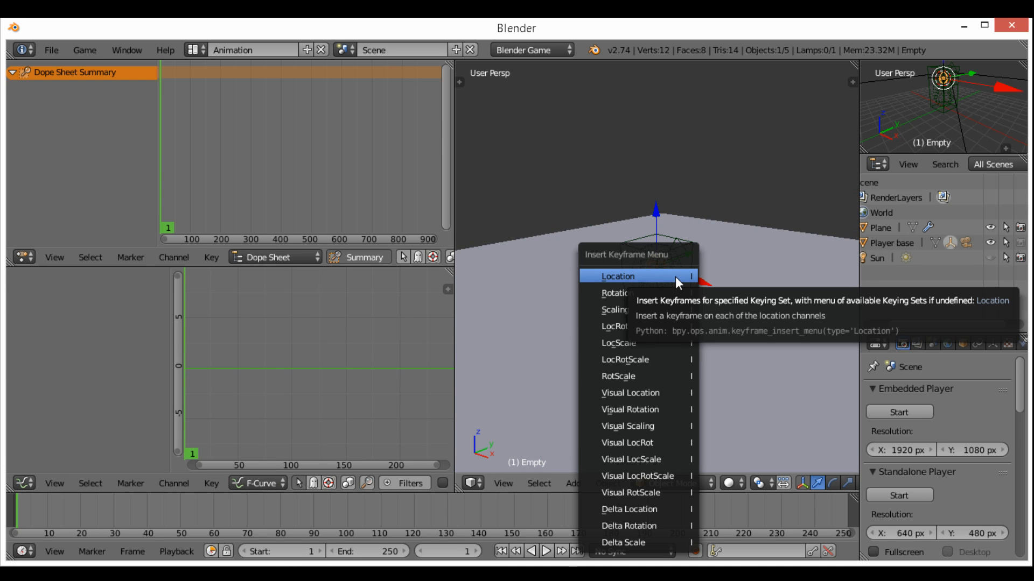
mouse_move(661, 310)
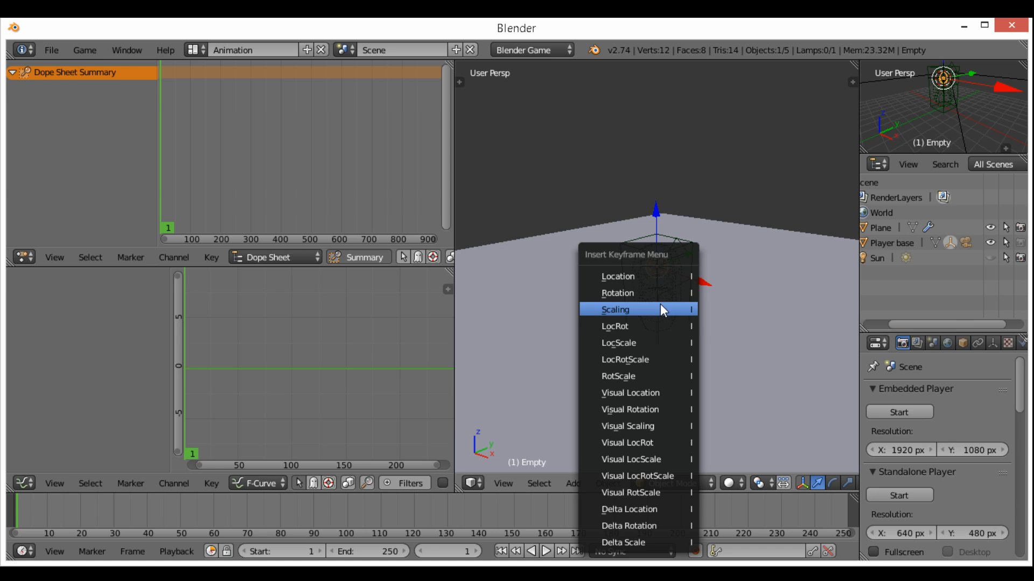
mouse_move(658, 347)
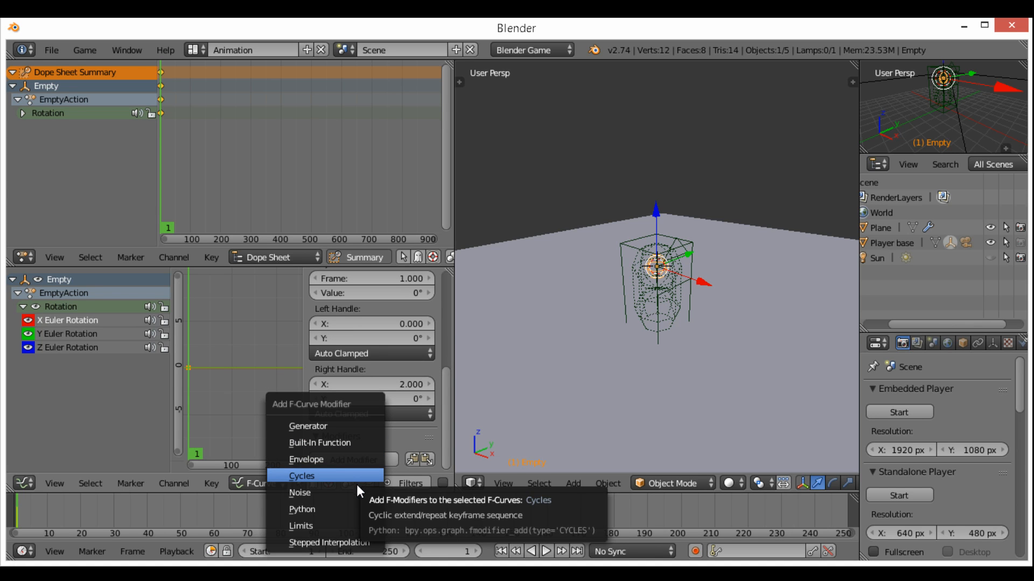
Step: Add a Noise modifier to the Empty's rotation curve and preview the jitter
left_click(301, 476)
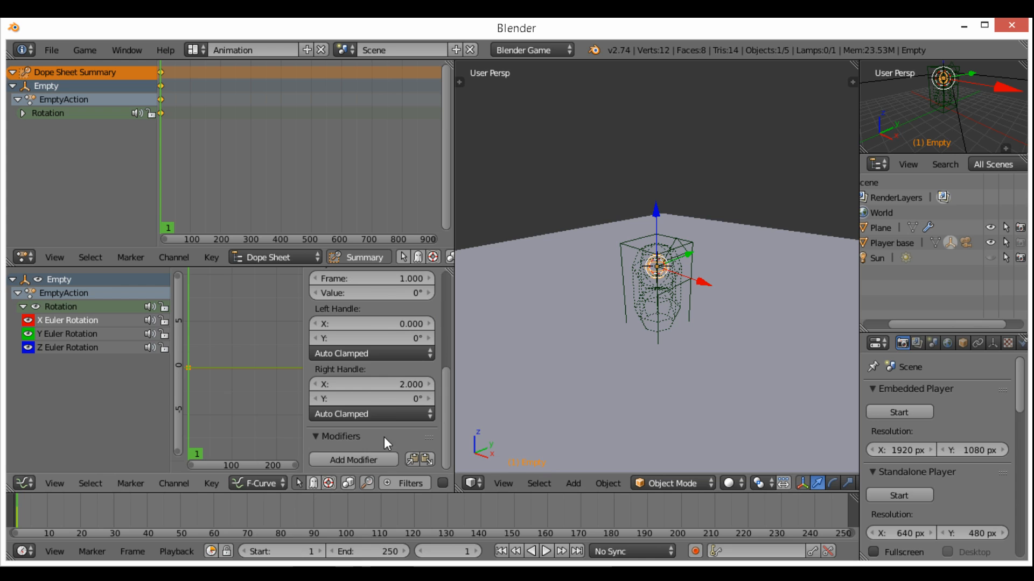
left_click(353, 460)
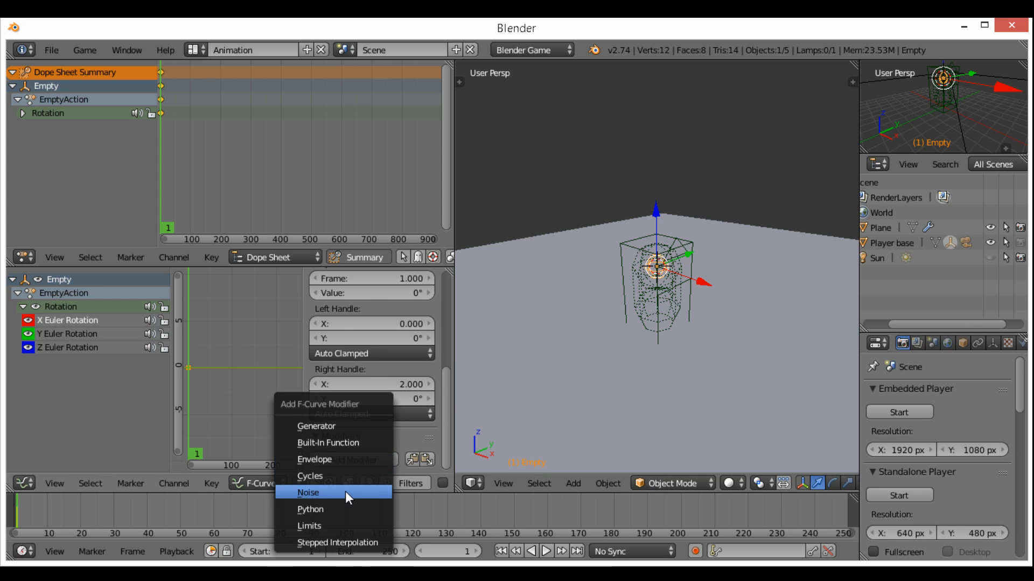
left_click(308, 493)
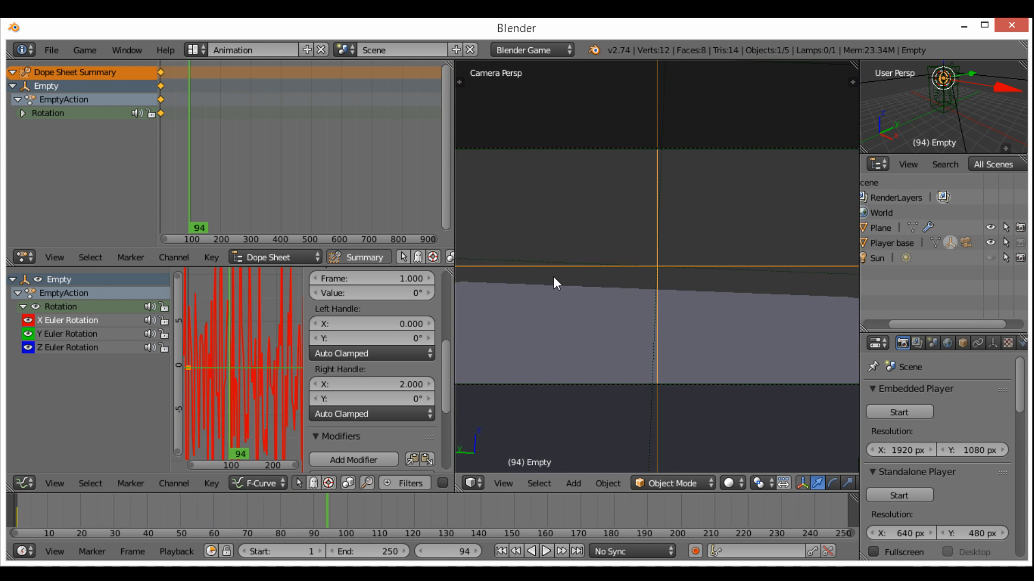
left_click(502, 550)
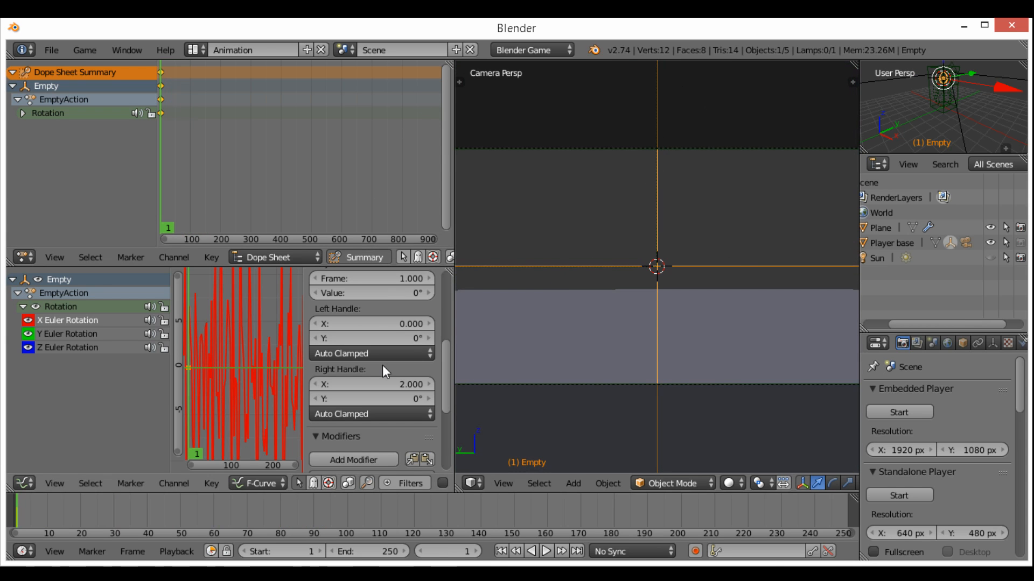
left_click(354, 459)
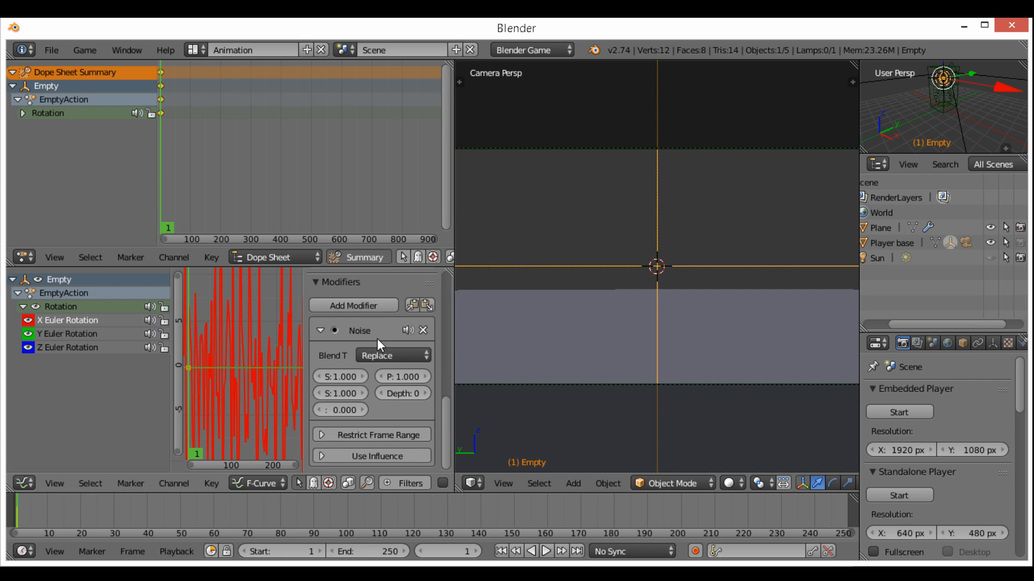
mouse_move(453, 429)
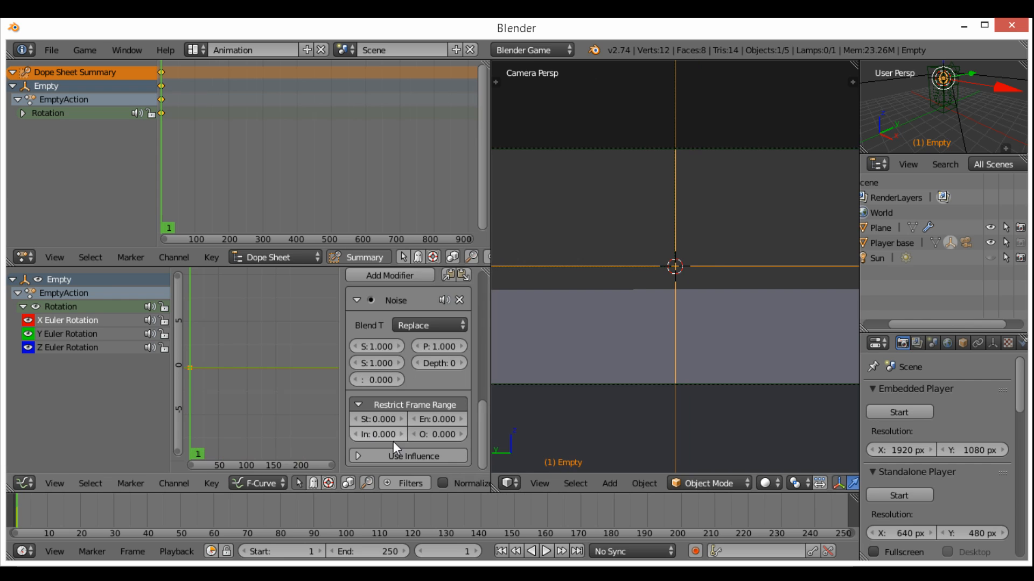
Step: Limit the Noise modifier to end at frame 20 and select the Y Euler Rotation curve
left_click(438, 419)
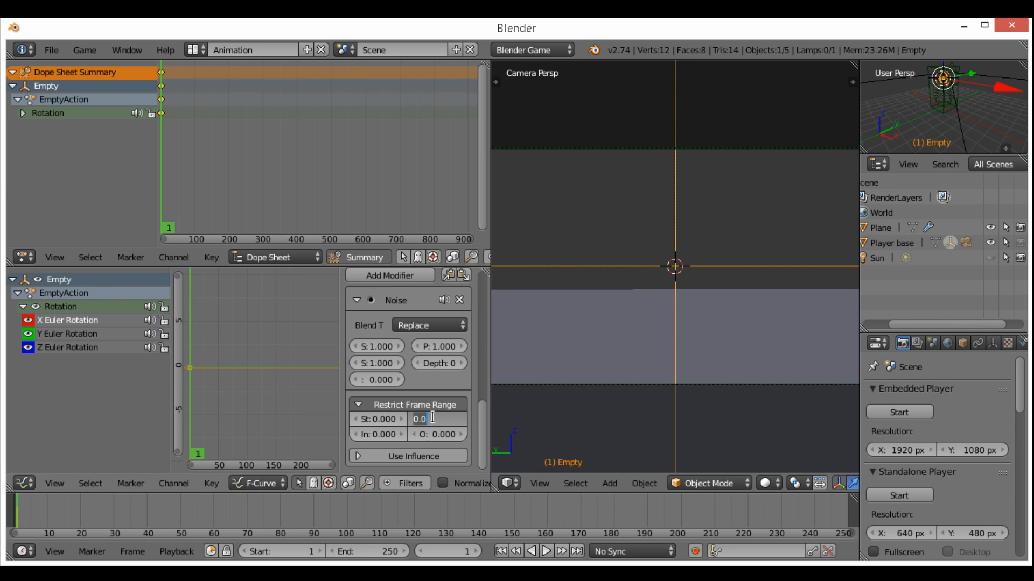
type("20.000")
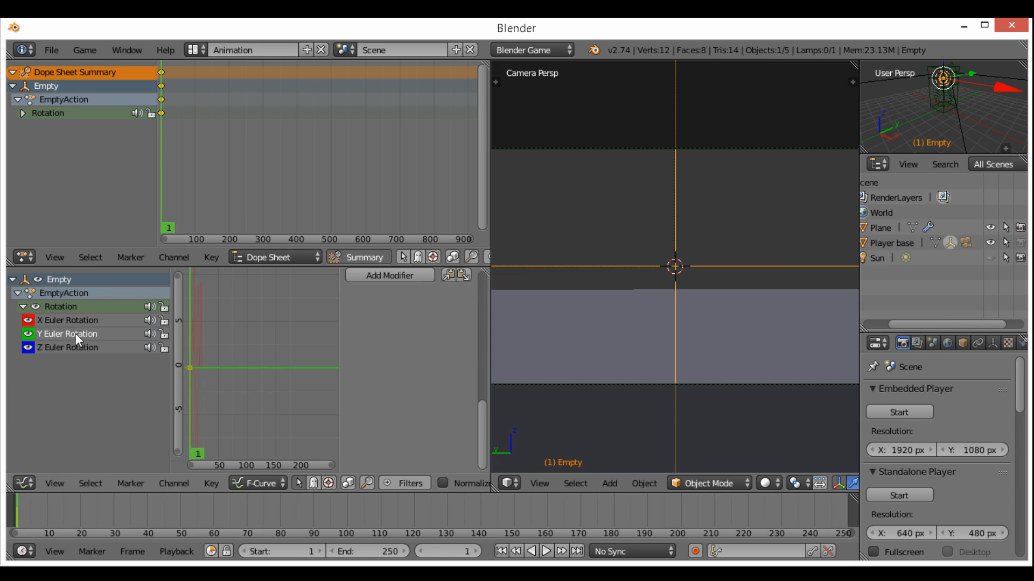
left_click(389, 275)
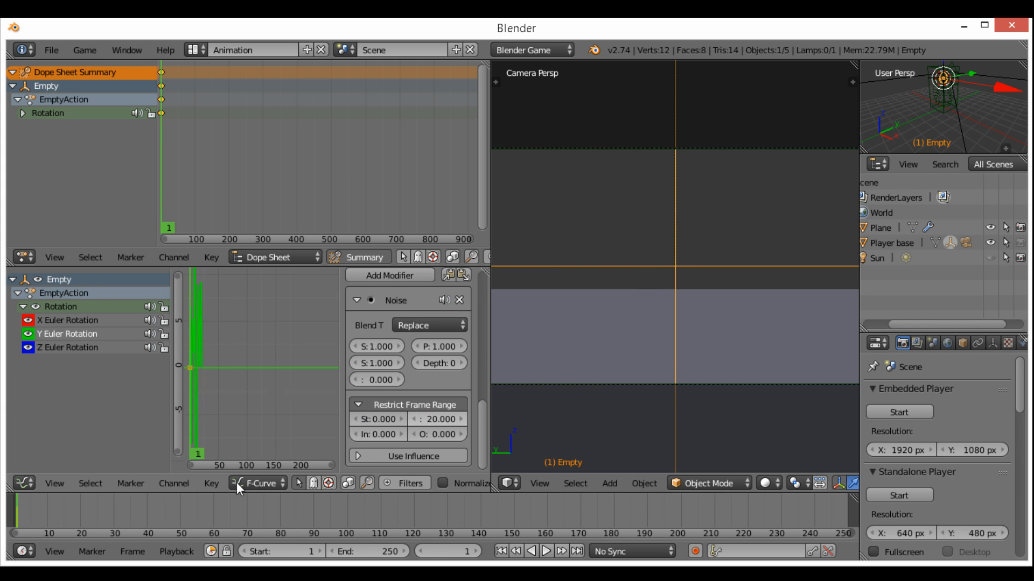
Step: Give the Z Euler Rotation curve a Noise modifier restricted to frames 0–20
left_click(459, 299)
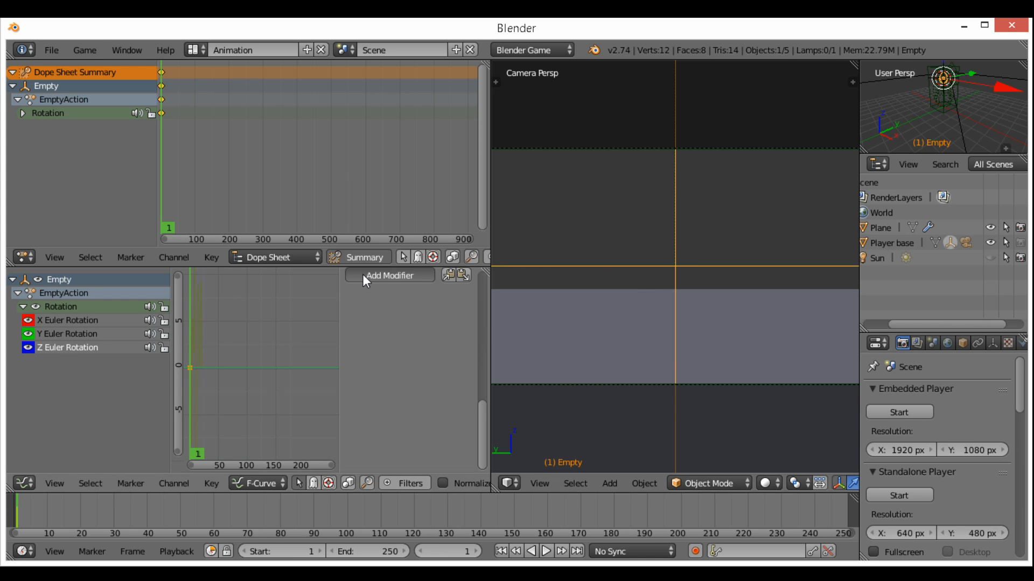
left_click(389, 276)
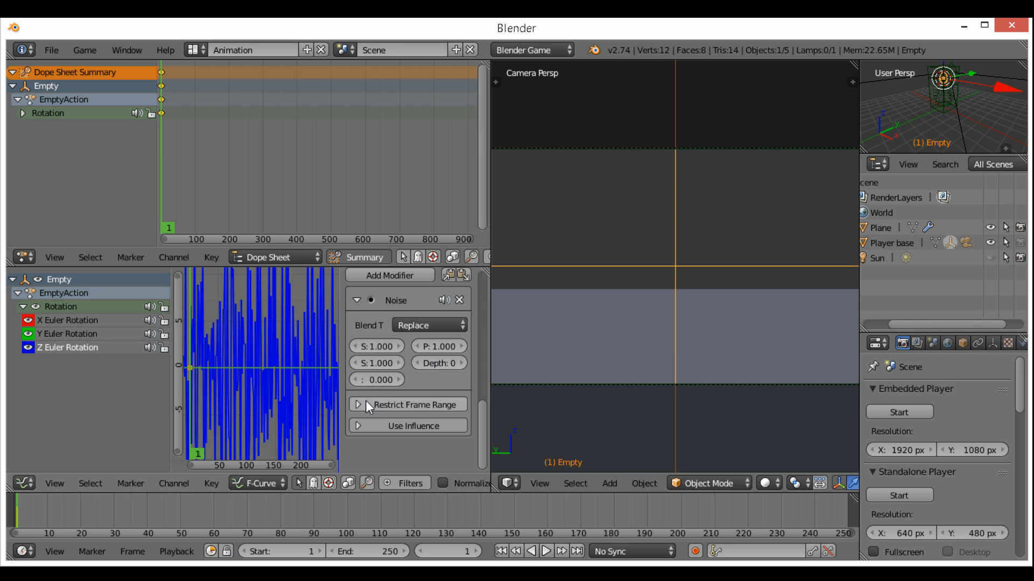
left_click(361, 404)
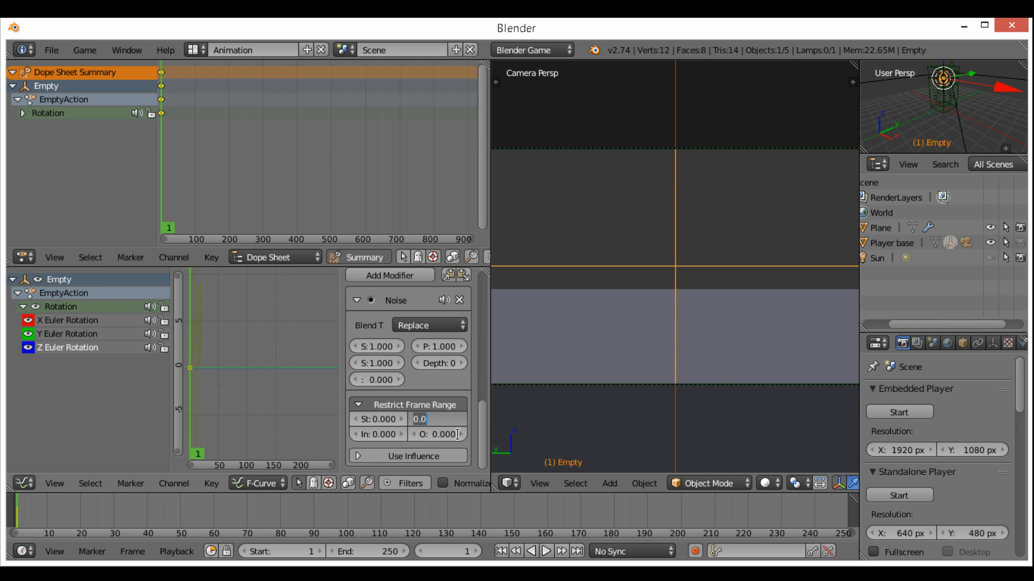
type("20.000")
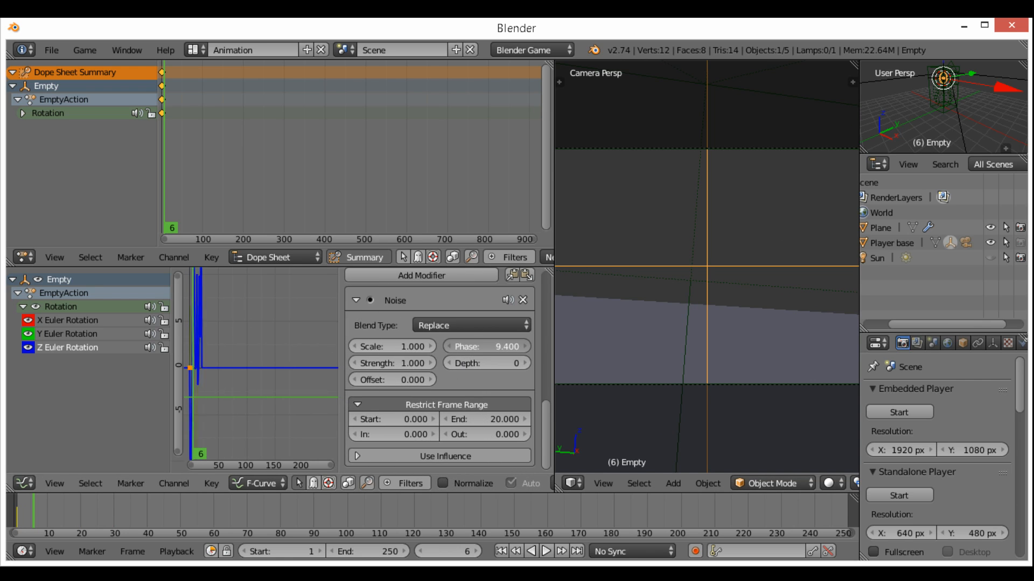
left_click_drag(472, 345, 472, 345)
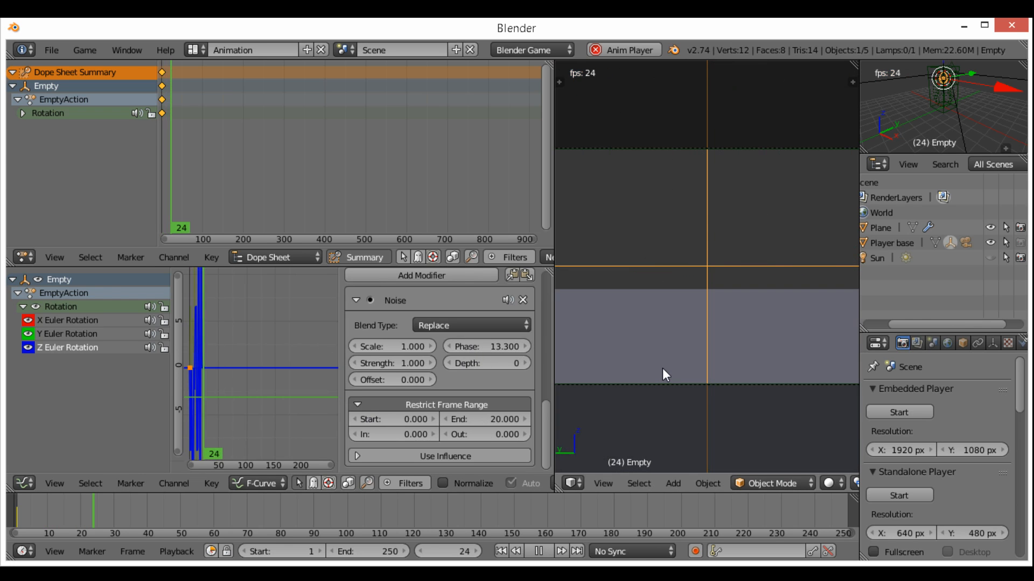
left_click(486, 346)
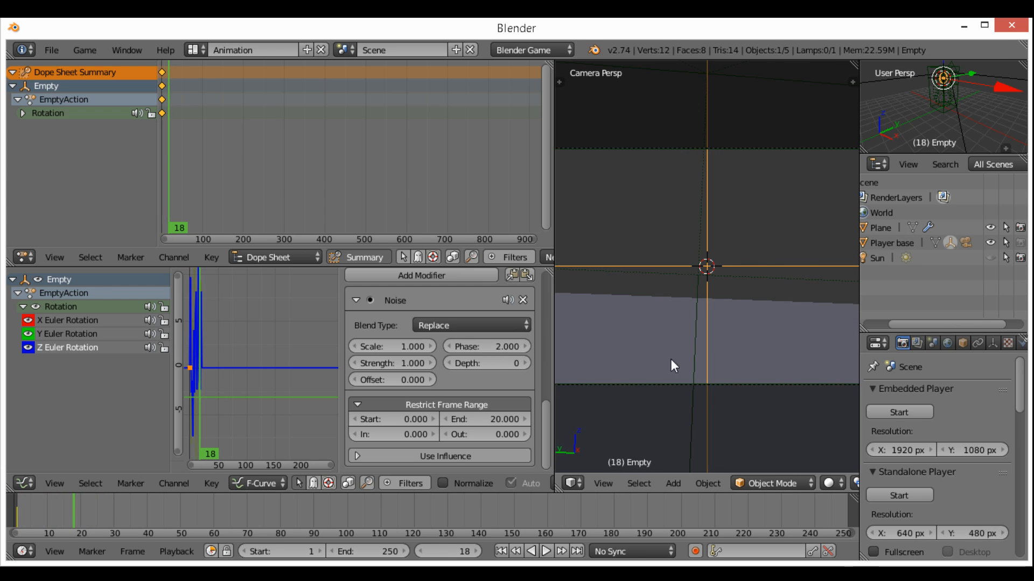
Step: Switch the upper editor to Action Editor showing EmptyAction
left_click(275, 257)
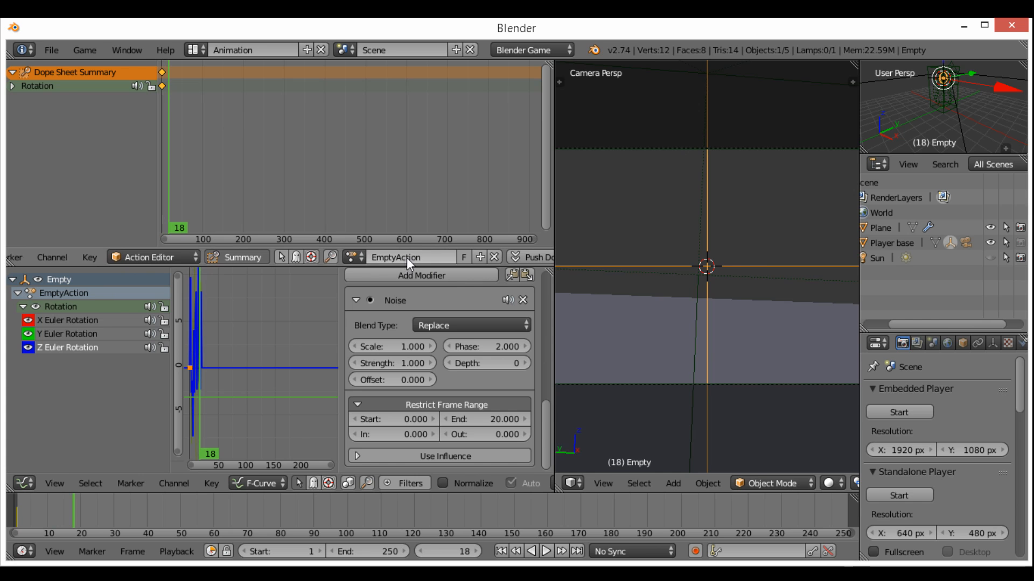
mouse_move(230, 69)
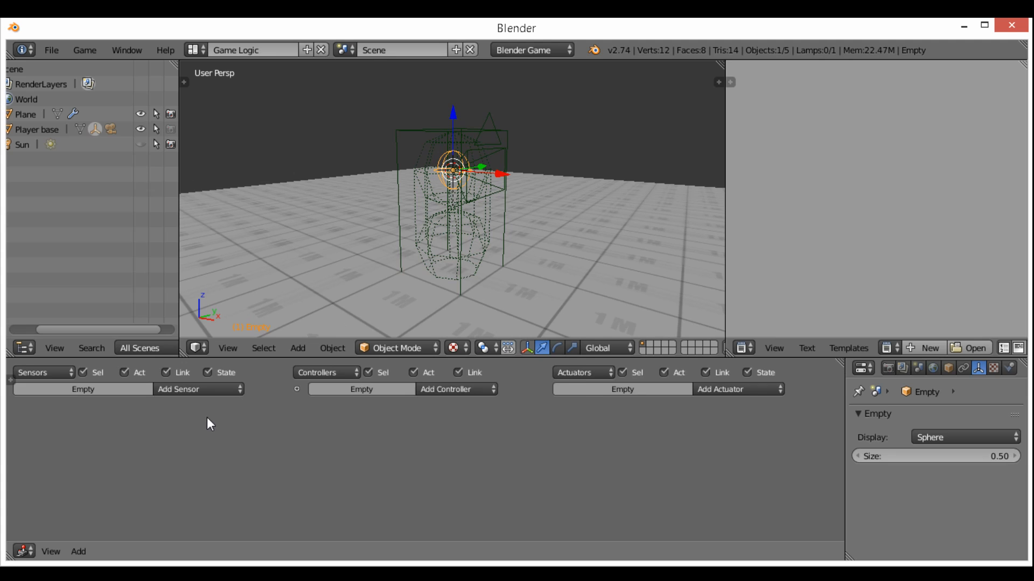
Step: Give the Empty a Keyboard sensor on the Q key, removing the accidental Message sensor
left_click(198, 390)
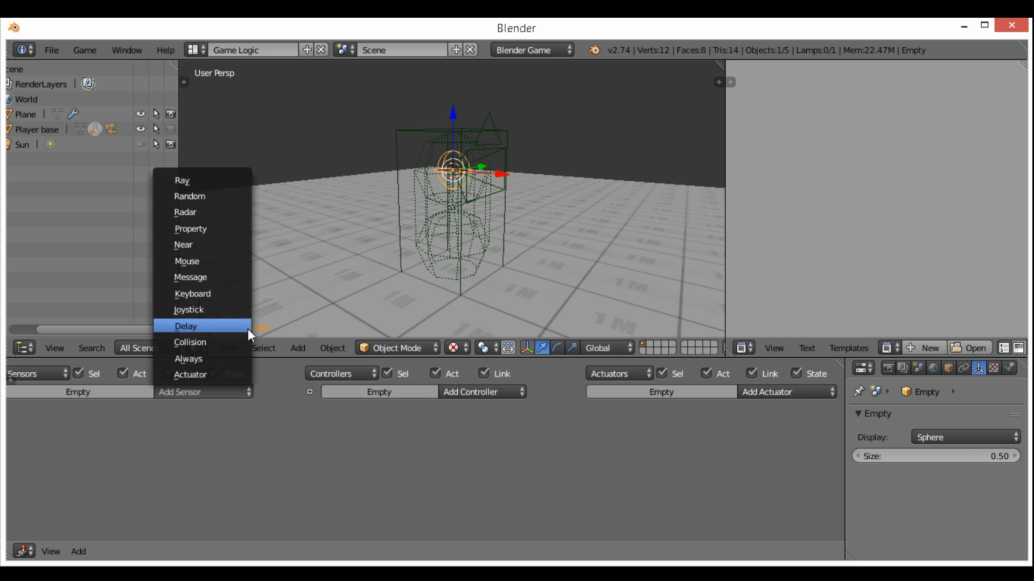
left_click(189, 278)
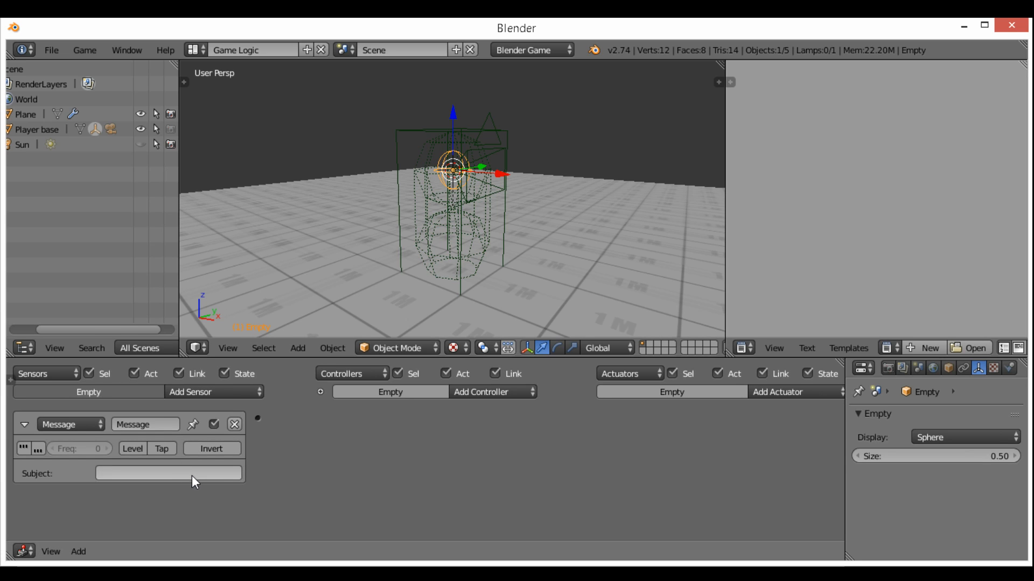
mouse_move(237, 441)
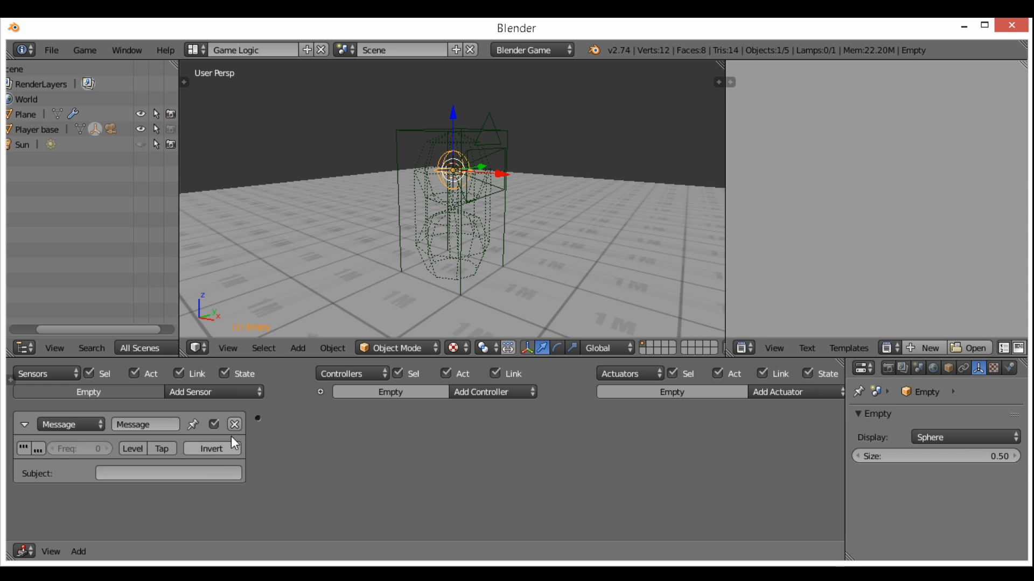
left_click(213, 392)
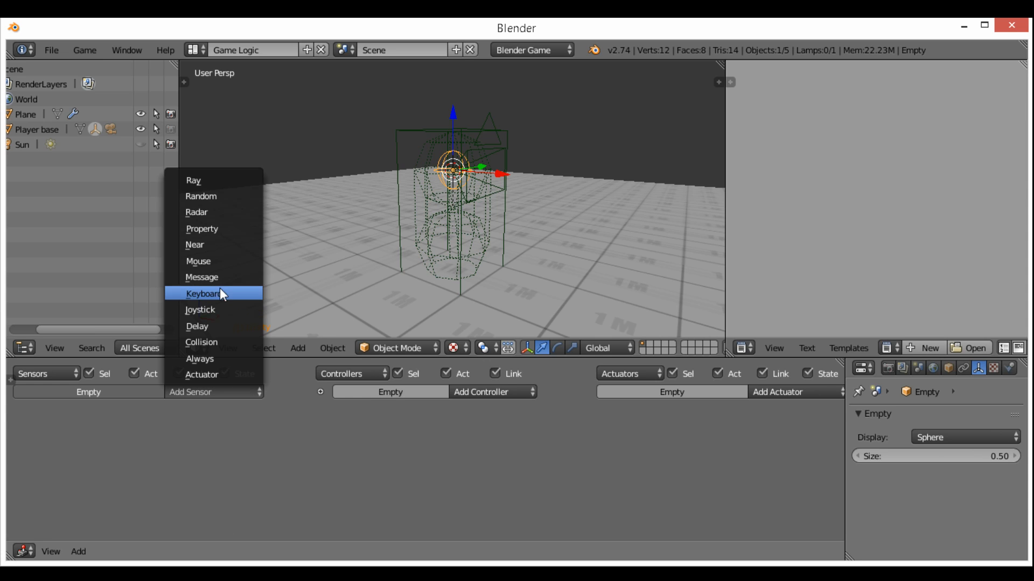
left_click(204, 293)
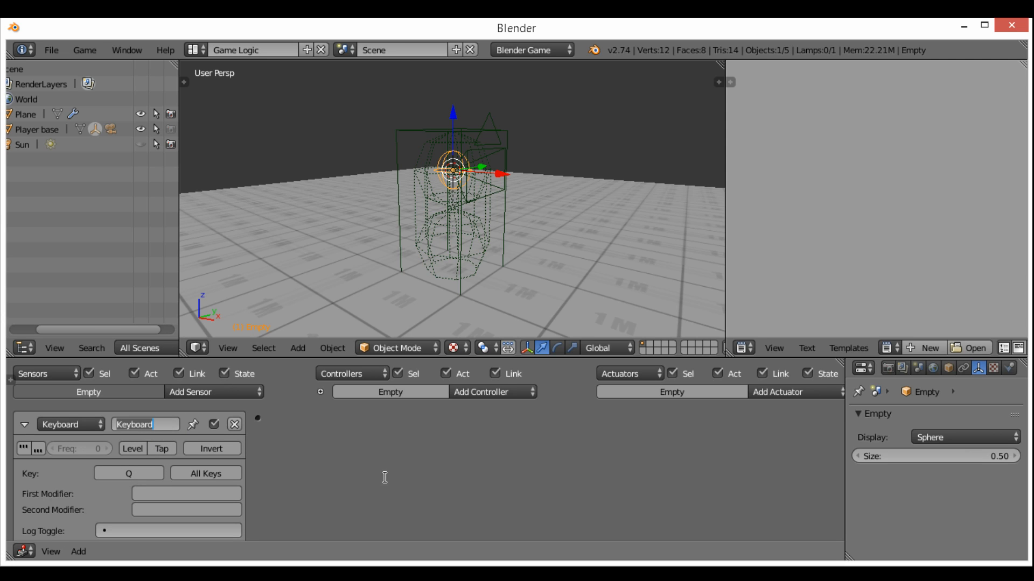
left_click(26, 437)
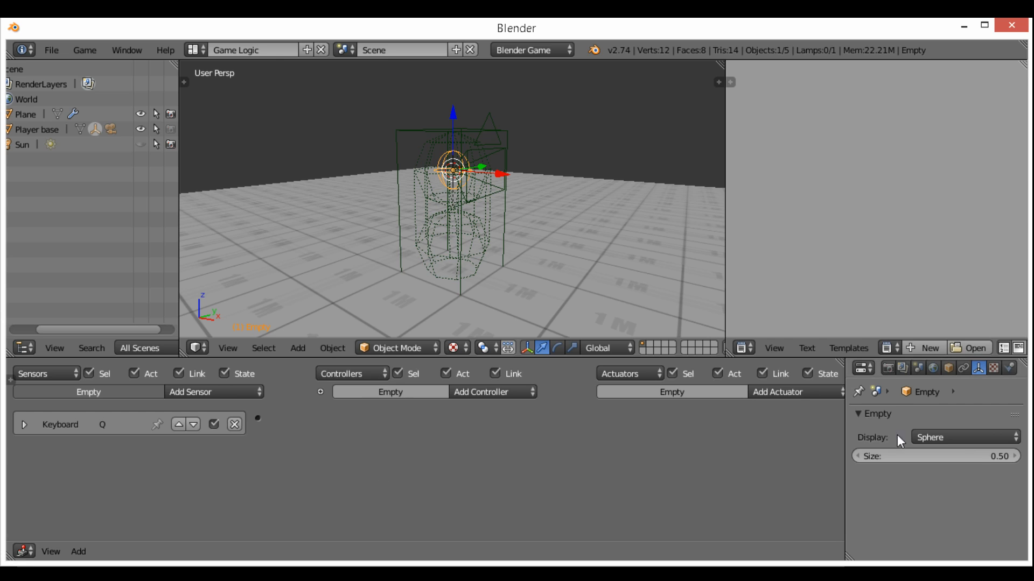
Step: Add an Action actuator playing EmptyAction with End Frame 21
left_click(778, 392)
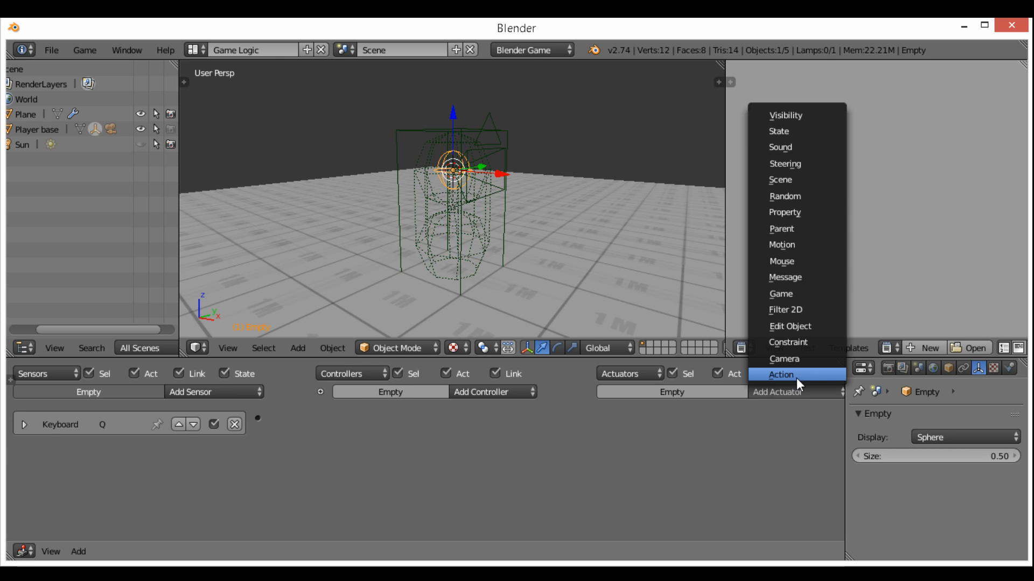
left_click(780, 375)
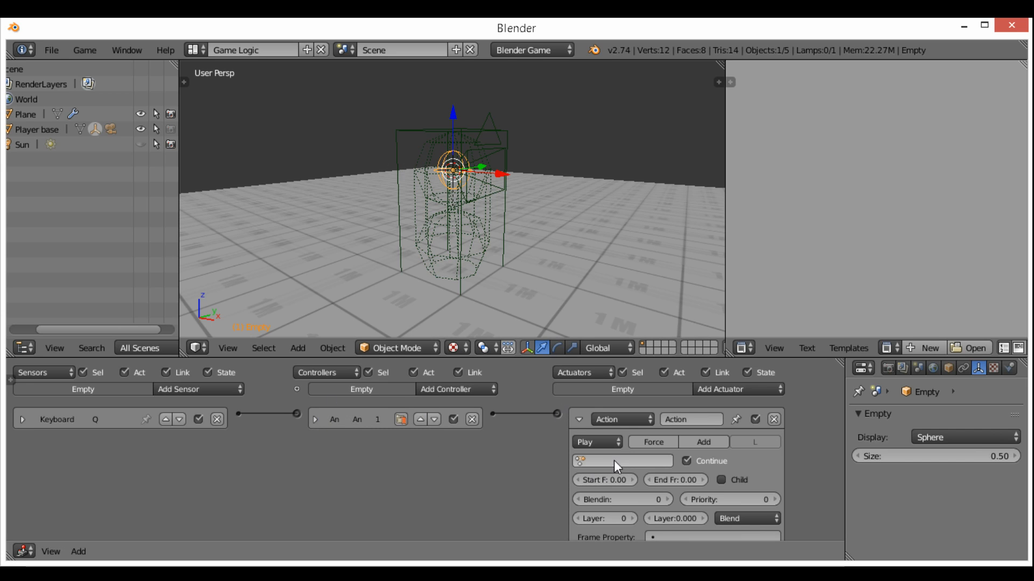
left_click(629, 460)
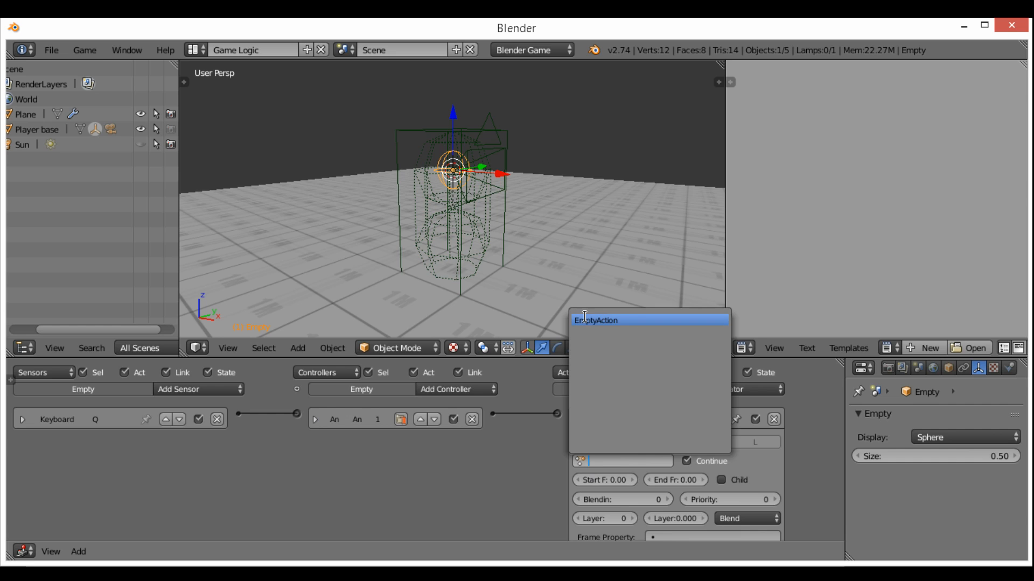
left_click(596, 320)
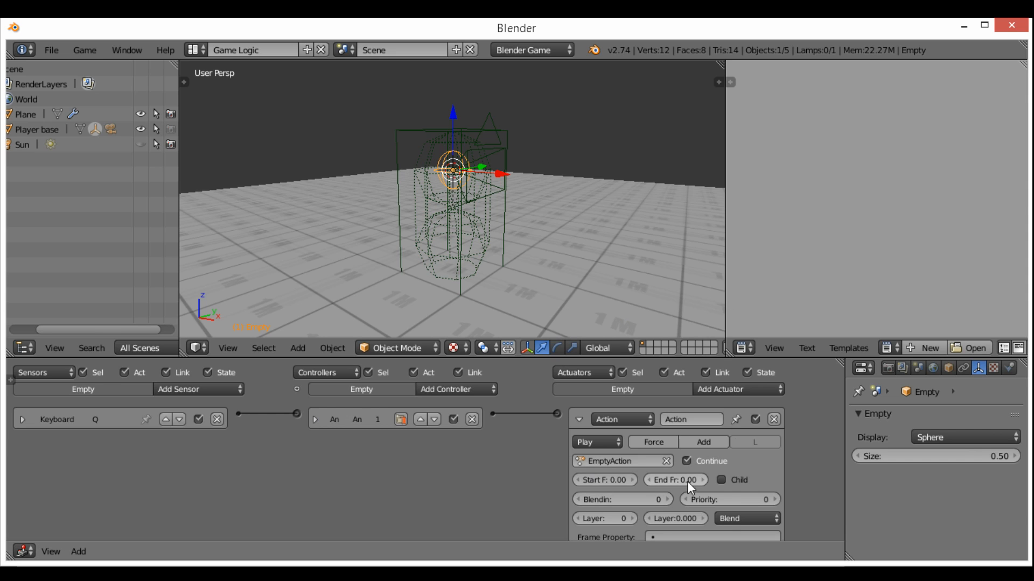
left_click(674, 480)
type("21")
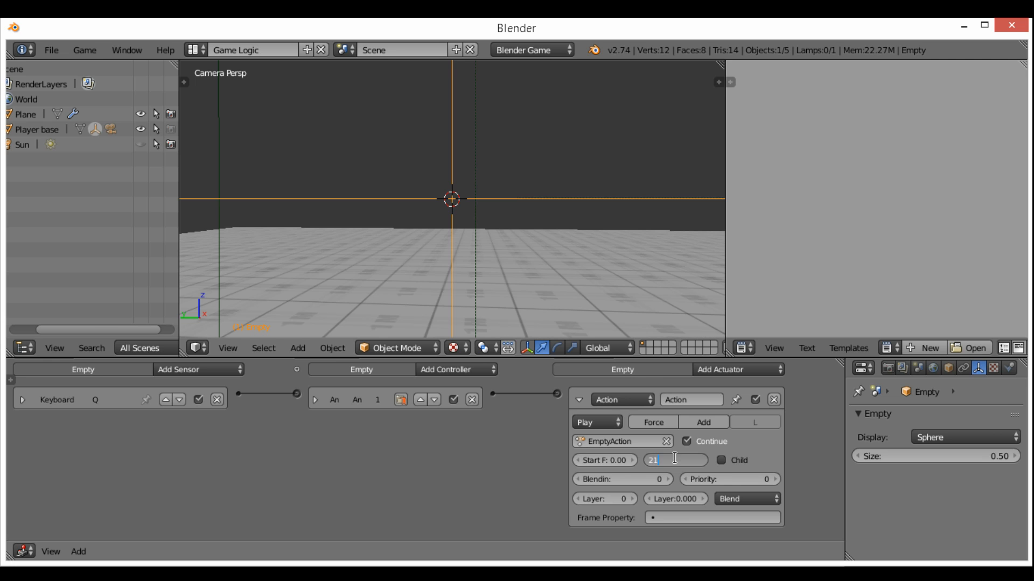
key("Return")
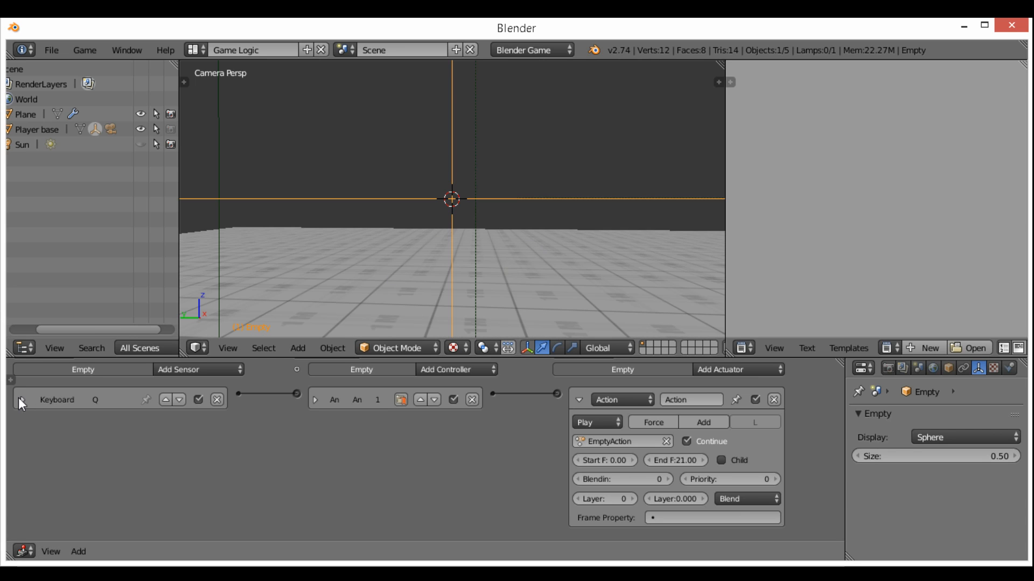
Step: Replace the Keyboard sensor with a collapsed Message sensor feeding the controller
left_click(216, 400)
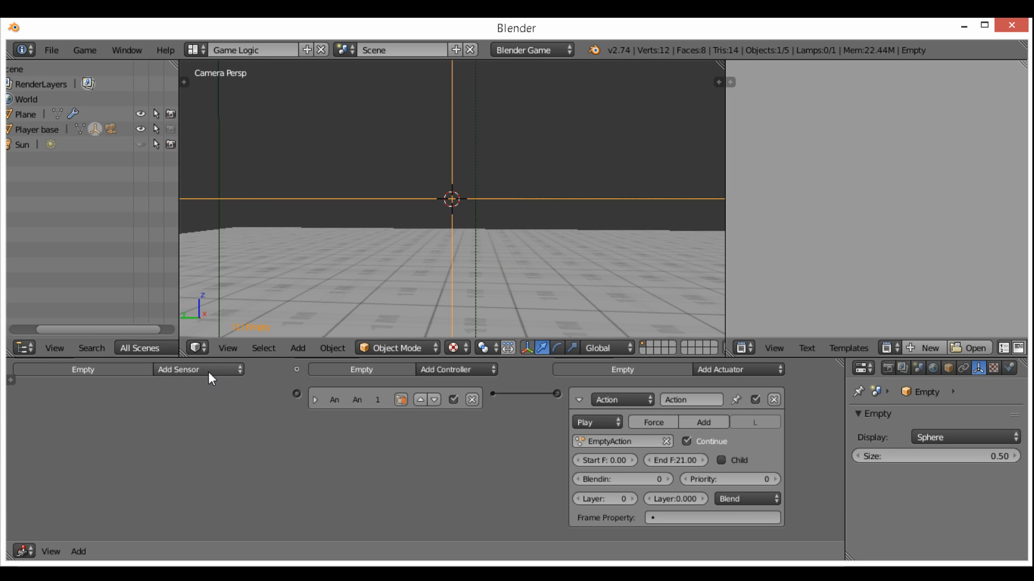
left_click(192, 370)
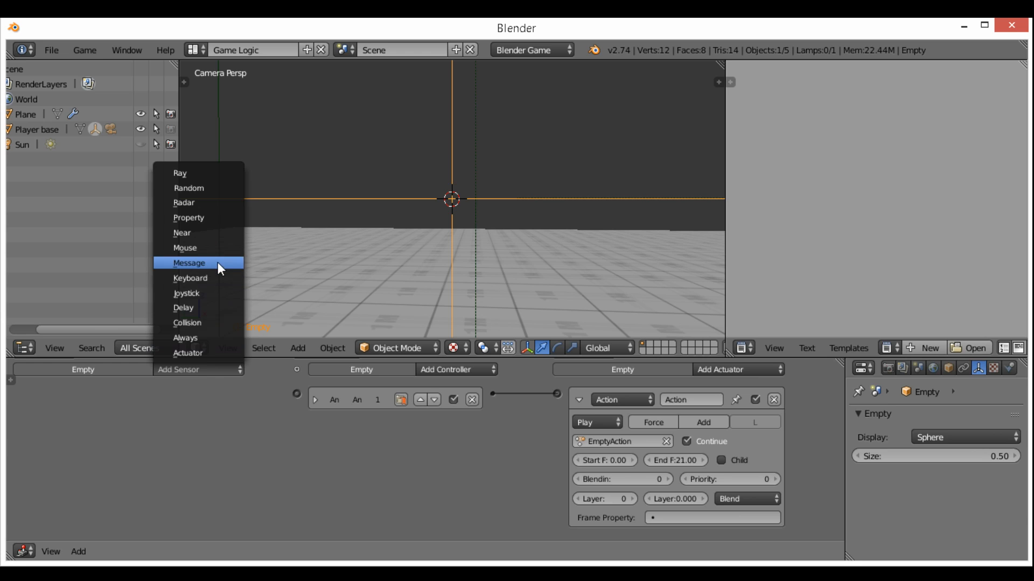
left_click(188, 263)
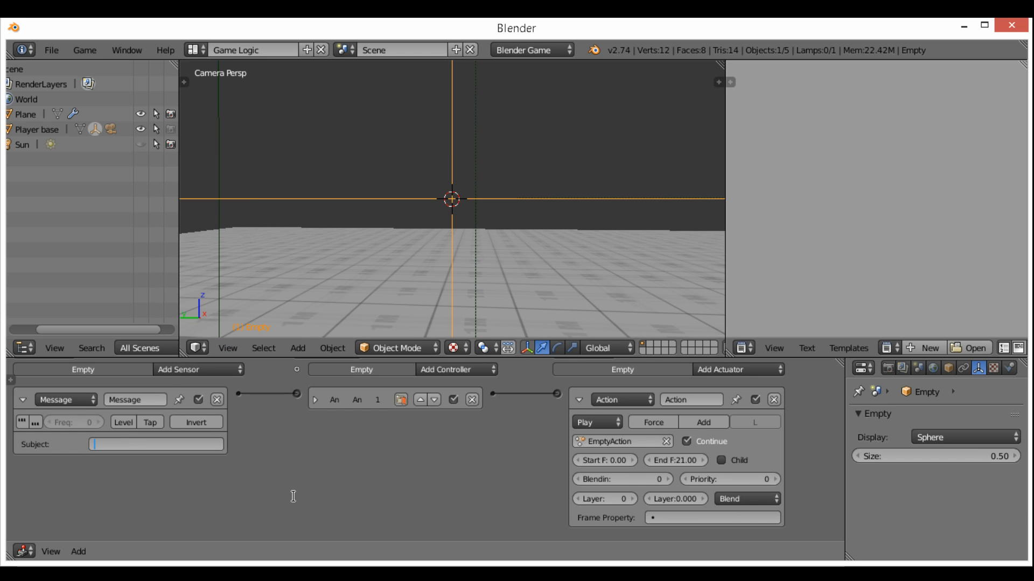
left_click(24, 400)
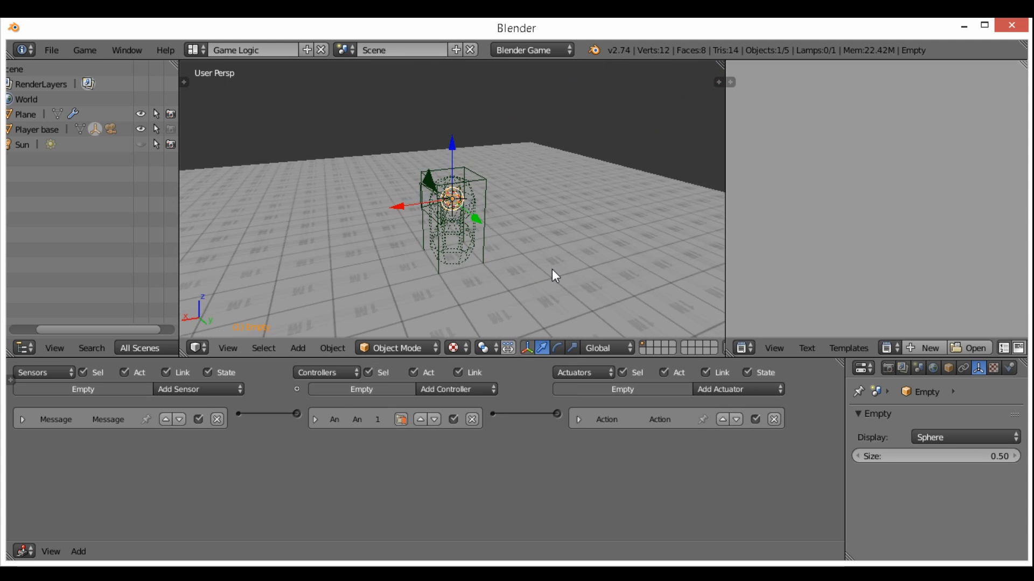
left_click_drag(554, 276, 407, 292)
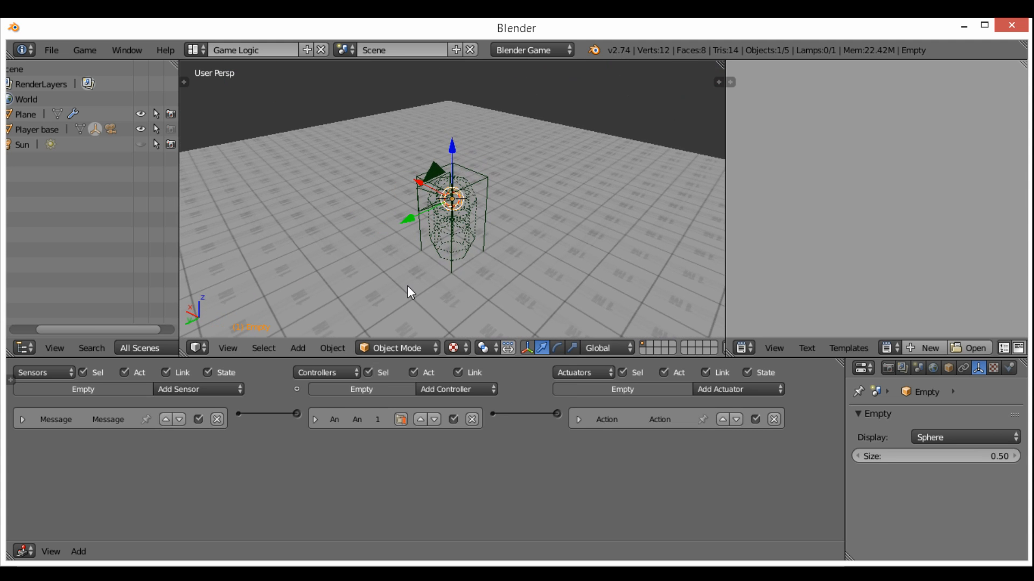